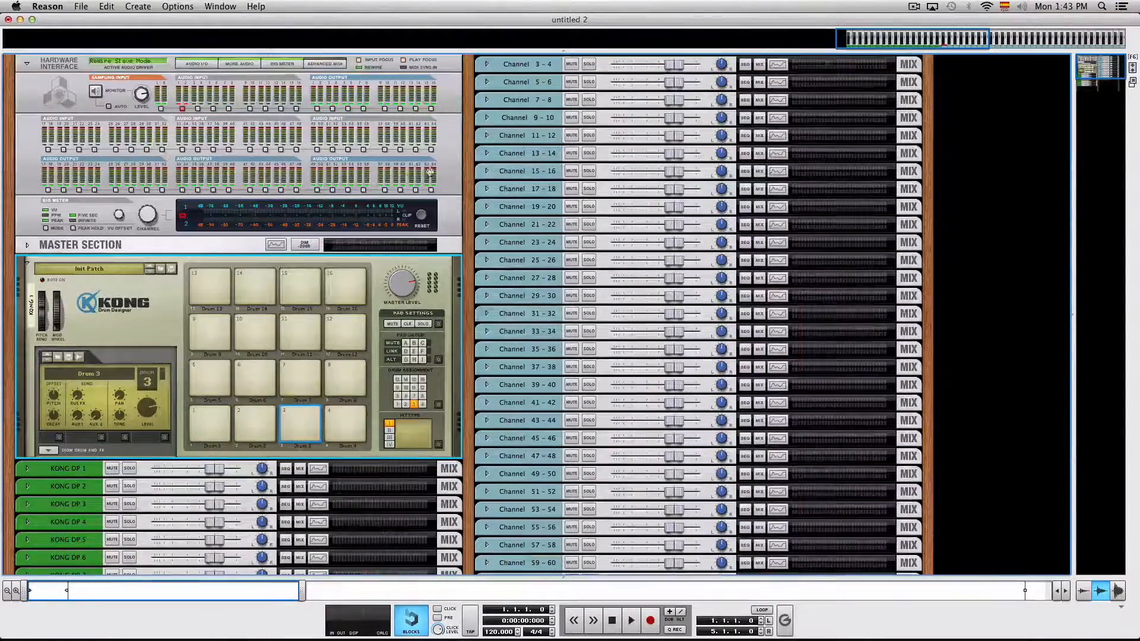
# - Flip the rack to inspect Kong-to-master cabling and unfold the master section
pyautogui.press('Tab')
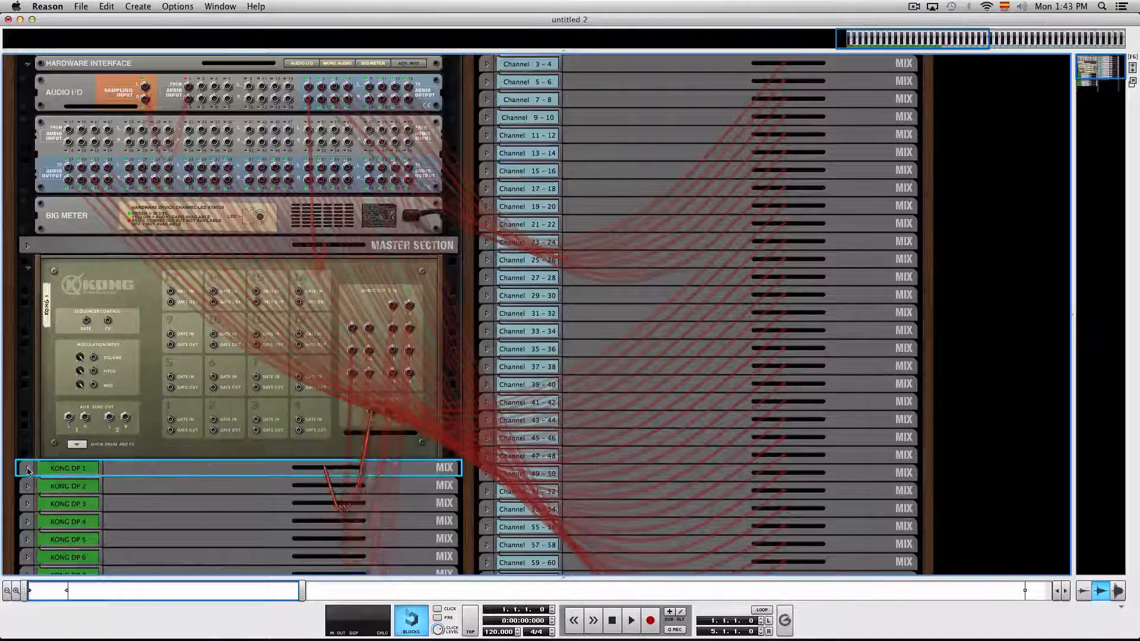
pyautogui.click(26, 469)
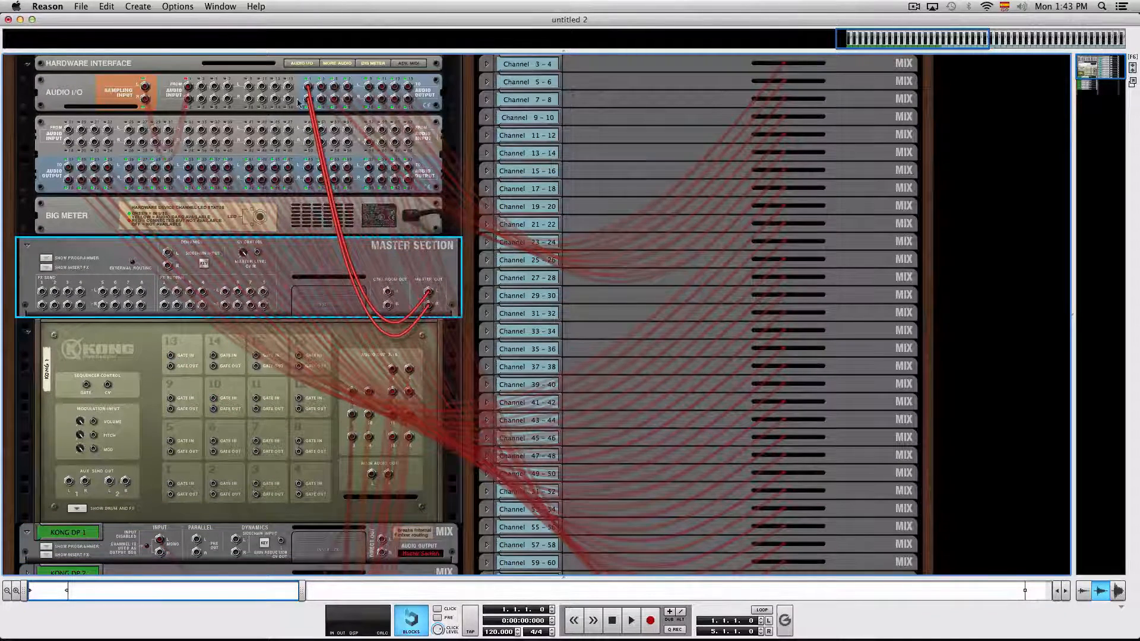
pyautogui.moveTo(305, 86)
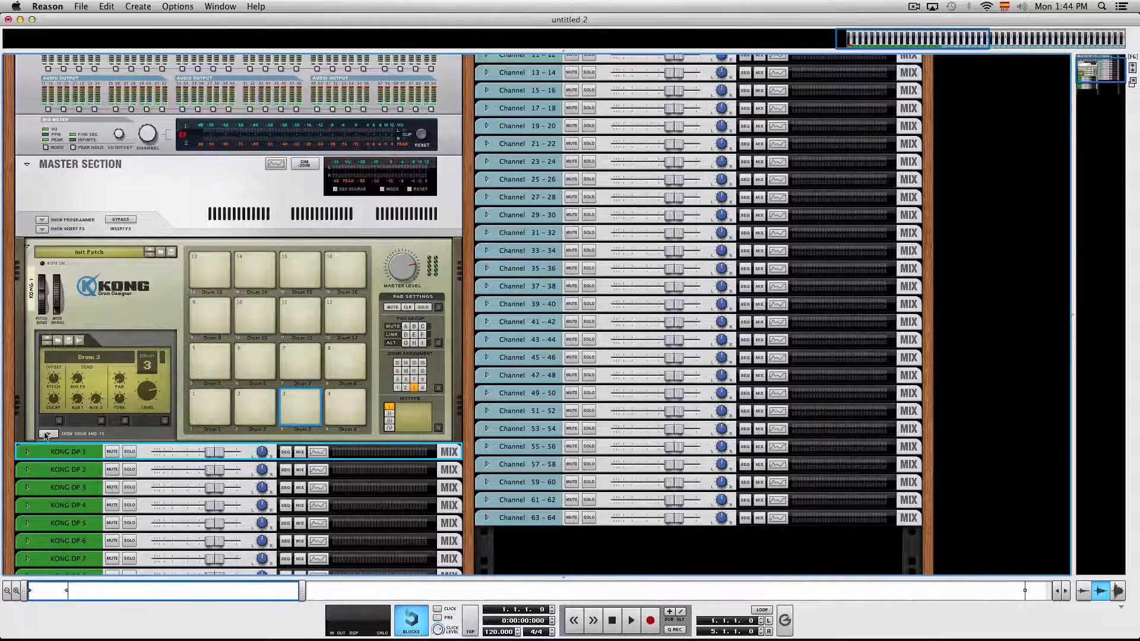
# - Show Kong's Drum and FX panel and assign pad outputs, sending Drum 3 to Output 3-4
pyautogui.click(211, 408)
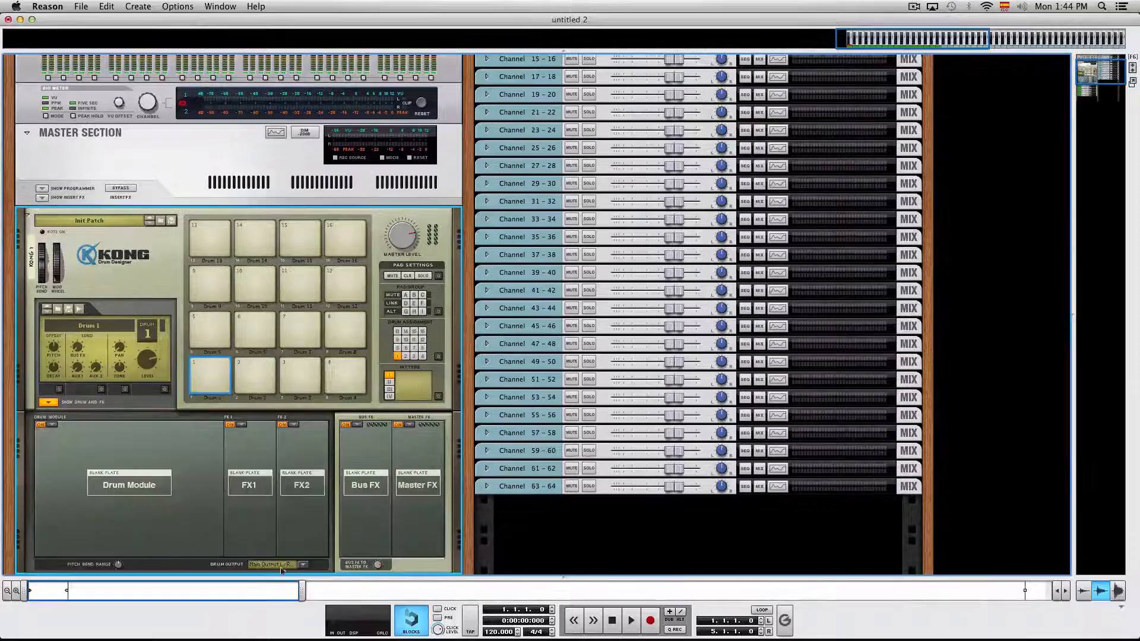
pyautogui.click(273, 564)
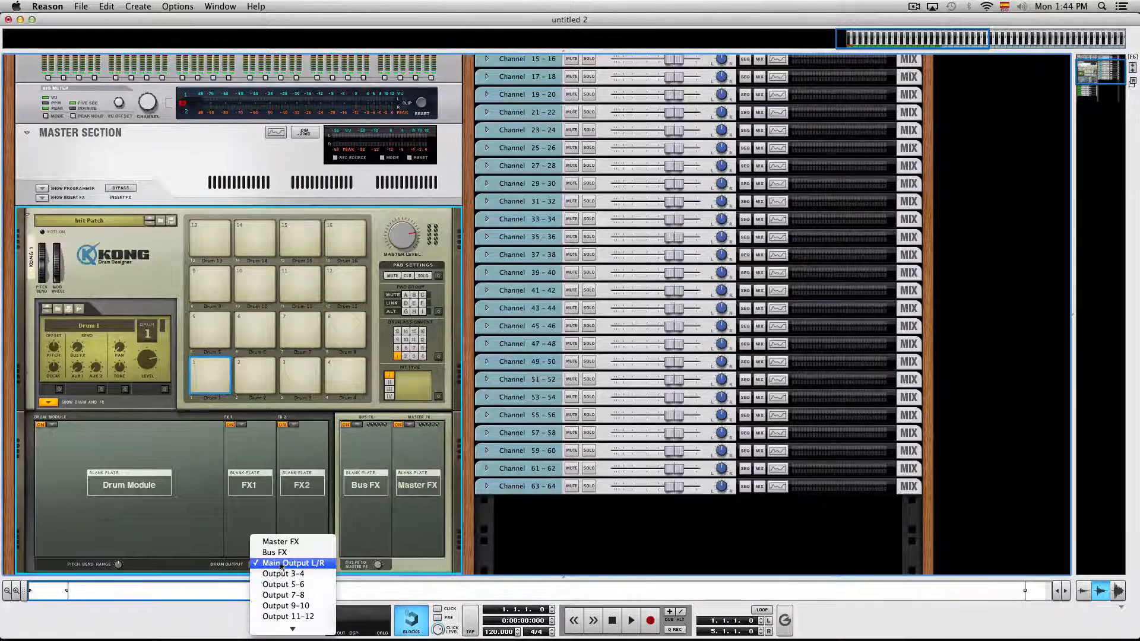
pyautogui.click(292, 563)
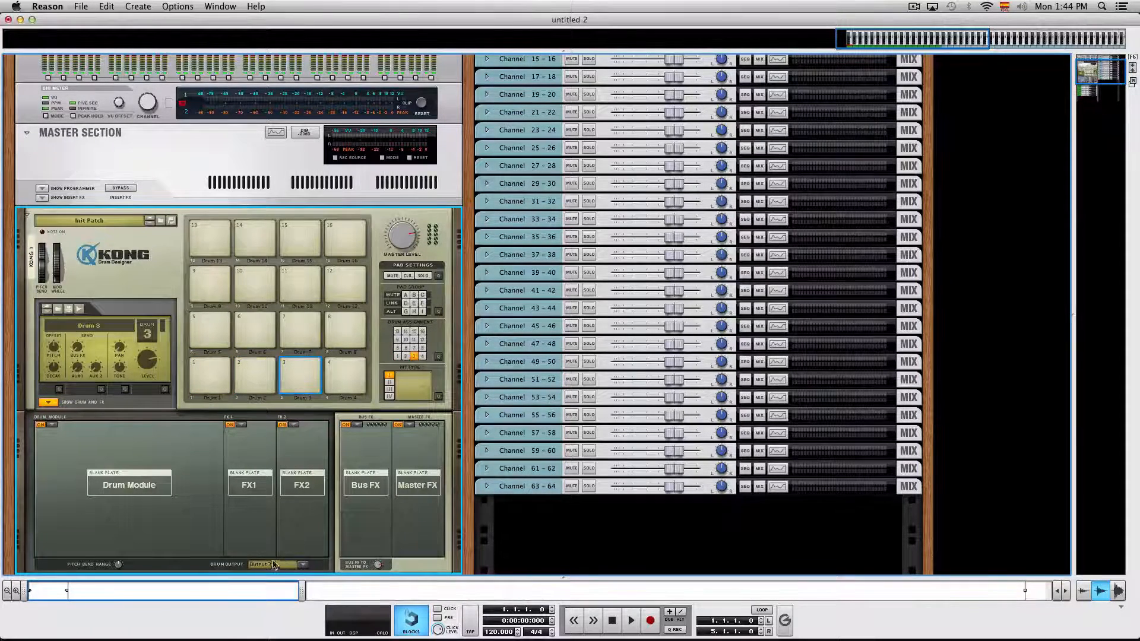
pyautogui.click(259, 564)
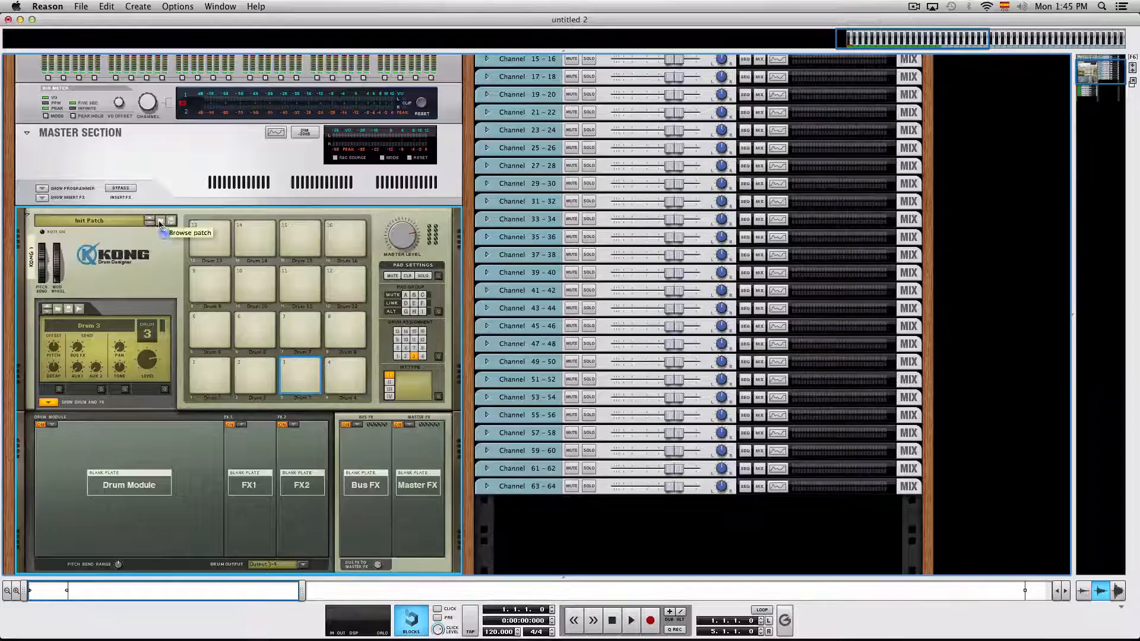
# - Load the Kong Kit patch and route the bass drum and snare pads to Master FX
pyautogui.click(160, 221)
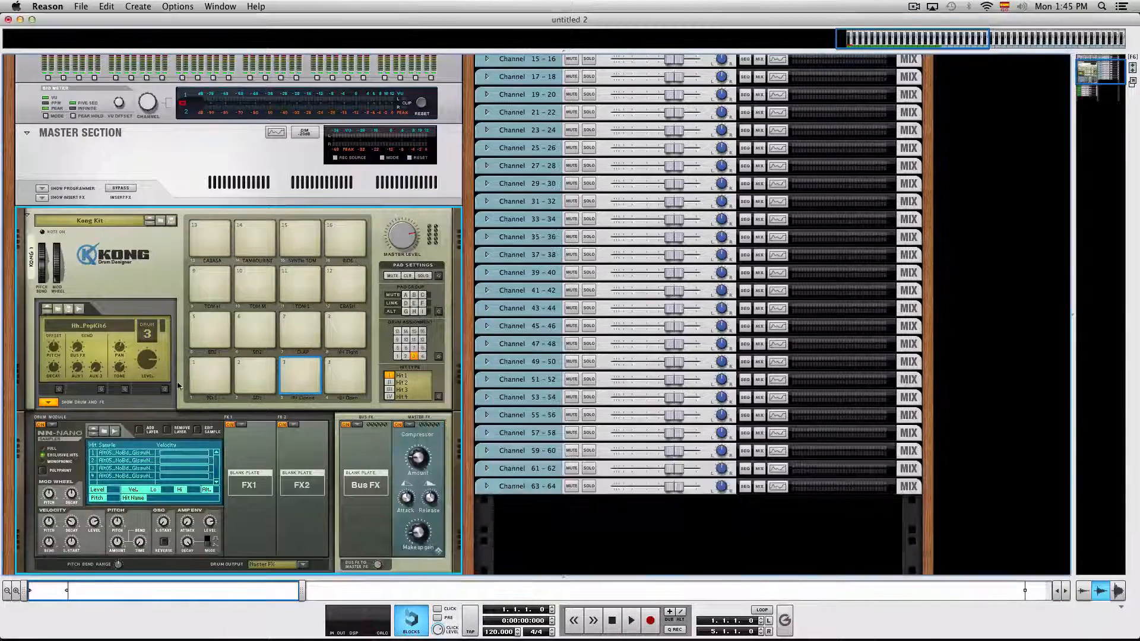
pyautogui.click(282, 564)
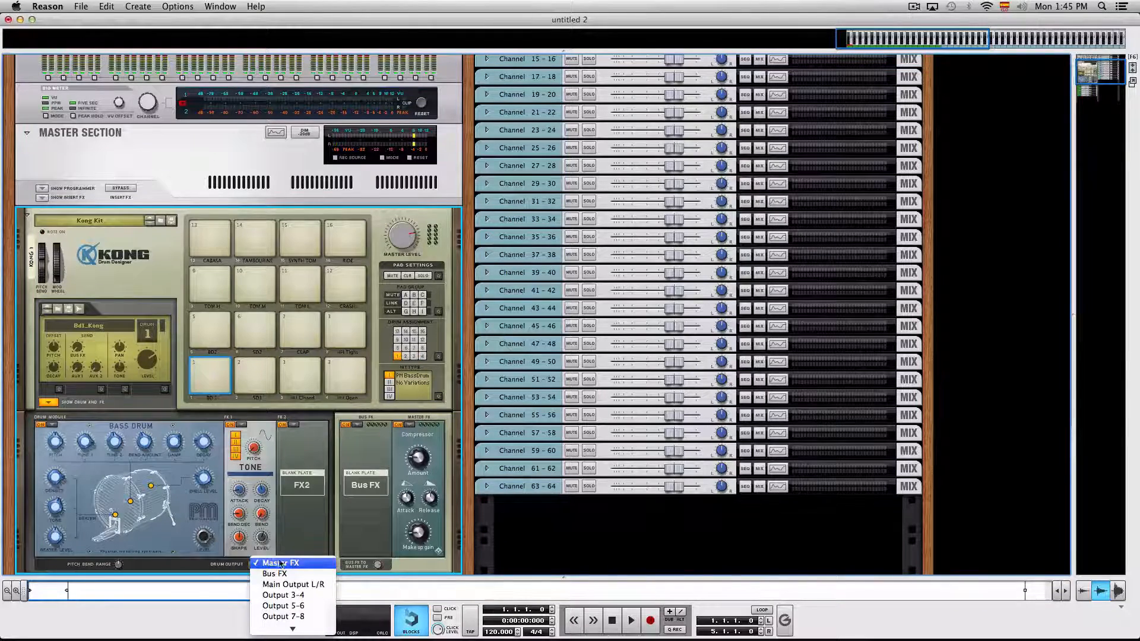
pyautogui.click(279, 563)
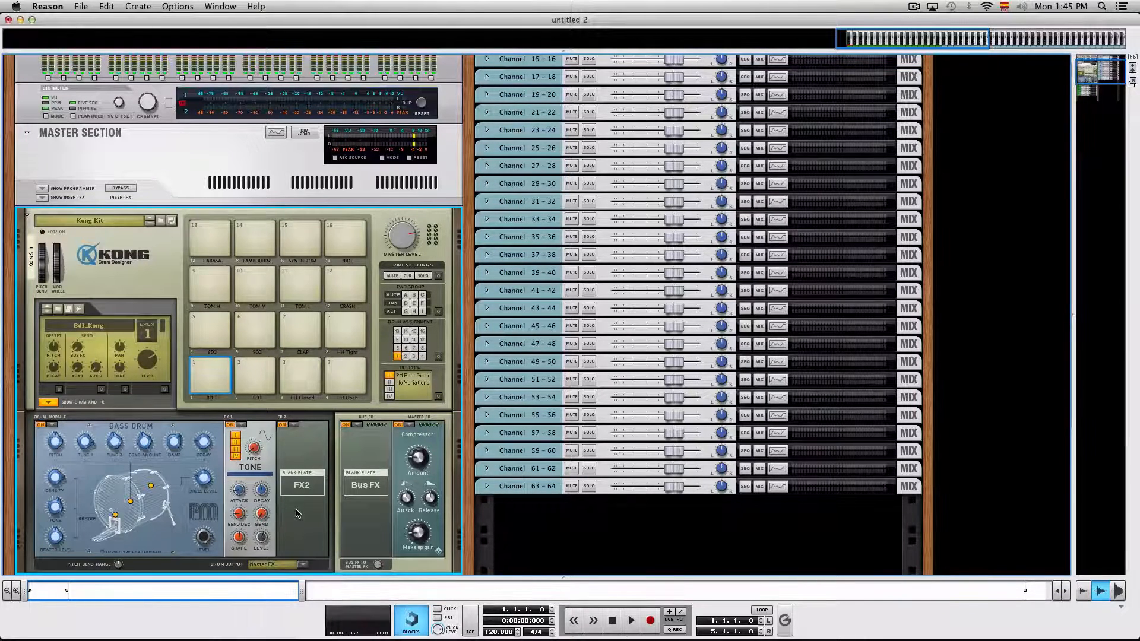
pyautogui.click(279, 564)
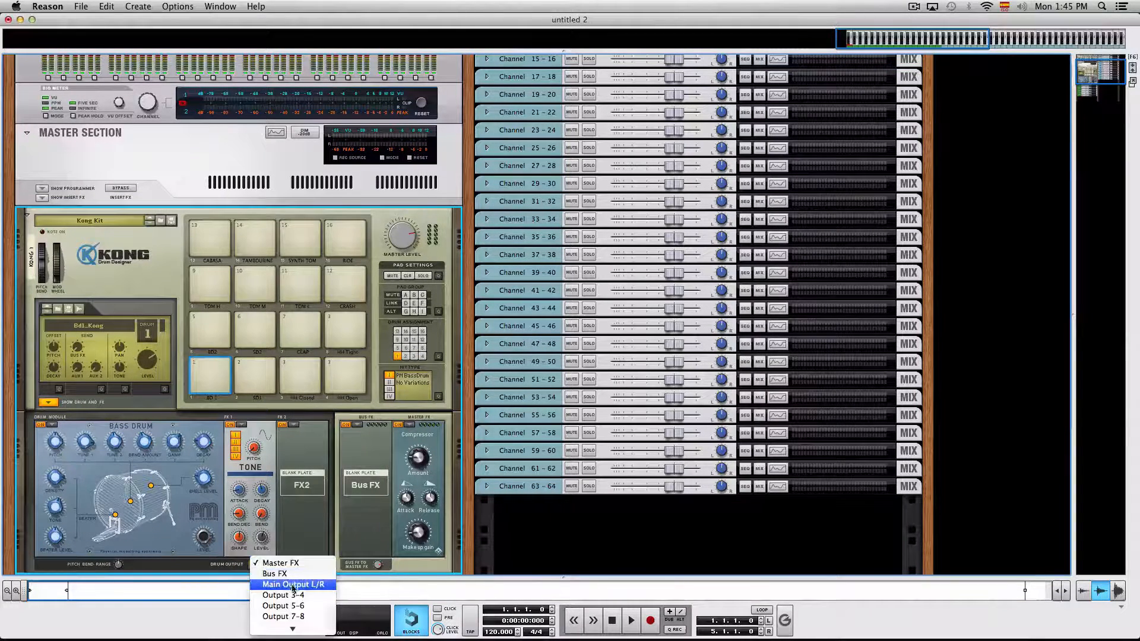
pyautogui.click(293, 584)
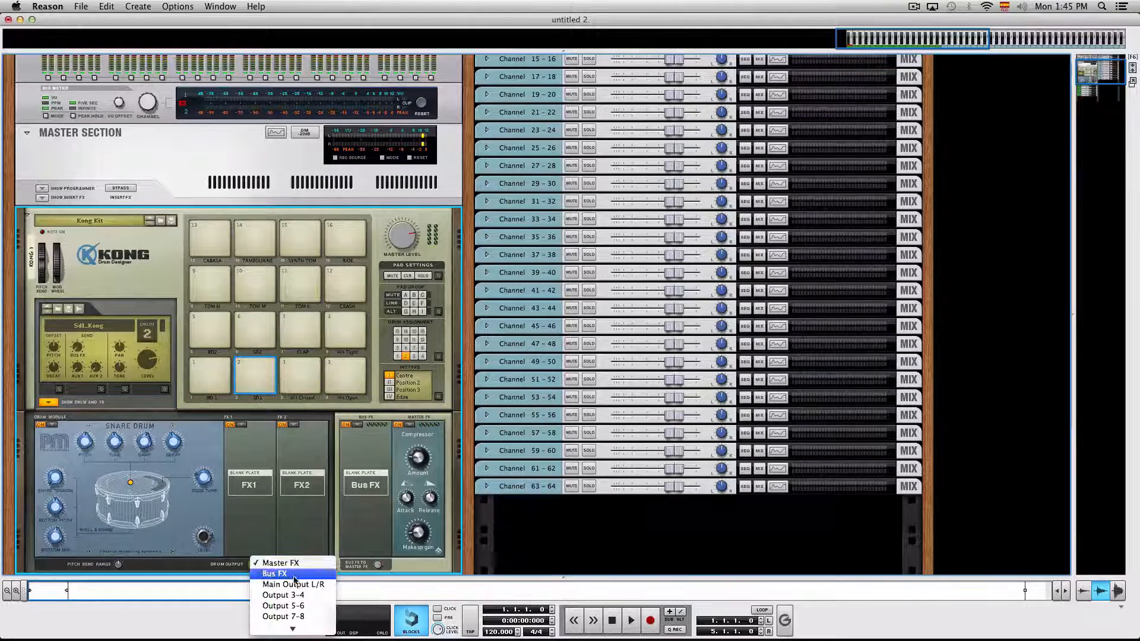
pyautogui.click(292, 584)
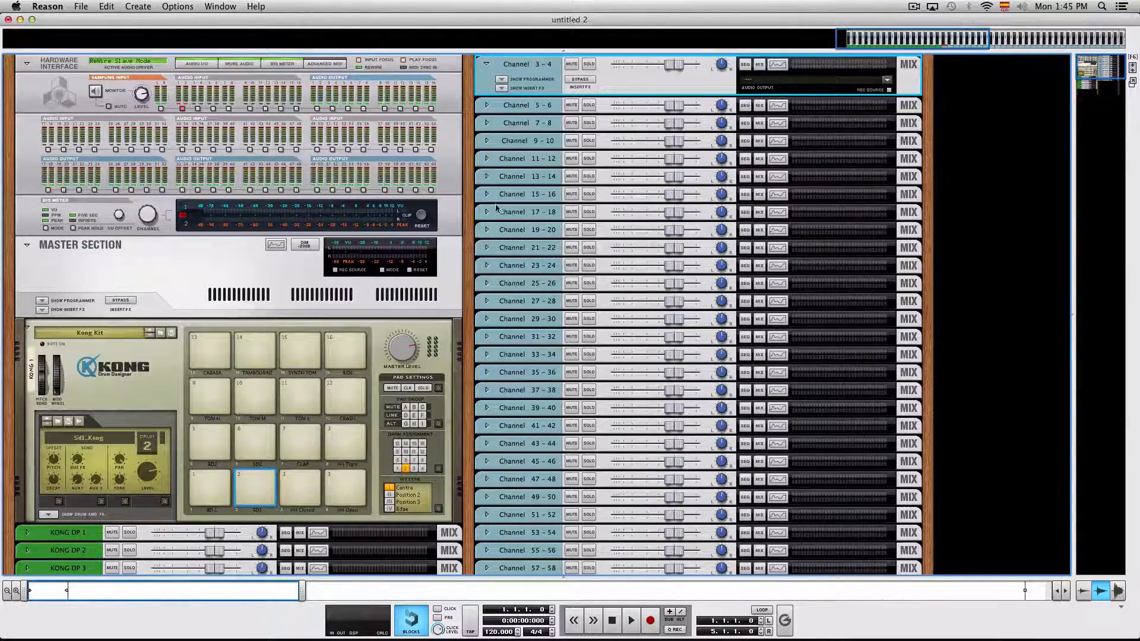
pyautogui.moveTo(522, 169)
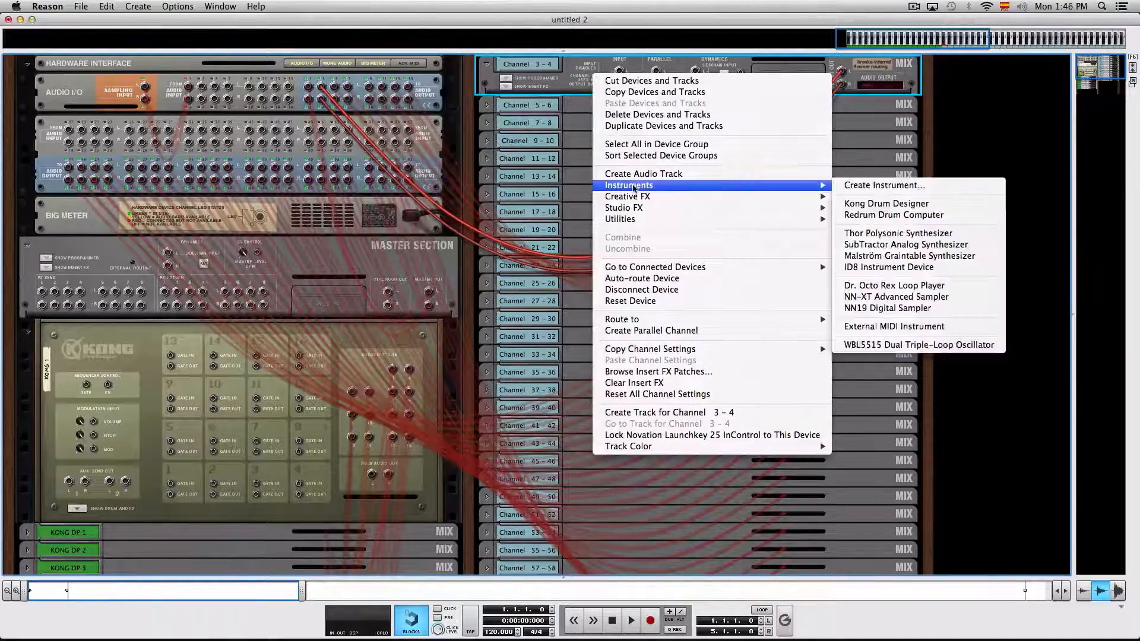
# - Dismiss the open Channel 3 – 4 options list
pyautogui.click(897, 233)
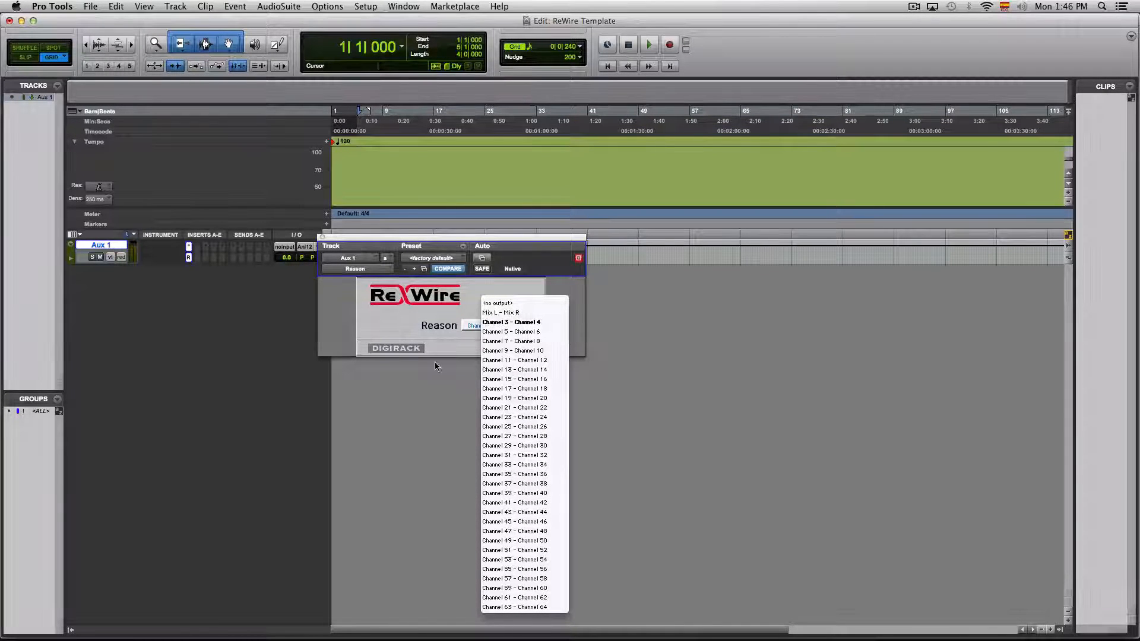
# - Choose Reason's Channel 3 – Channel 4 as the Aux 1 ReWire plug-in source
pyautogui.click(511, 321)
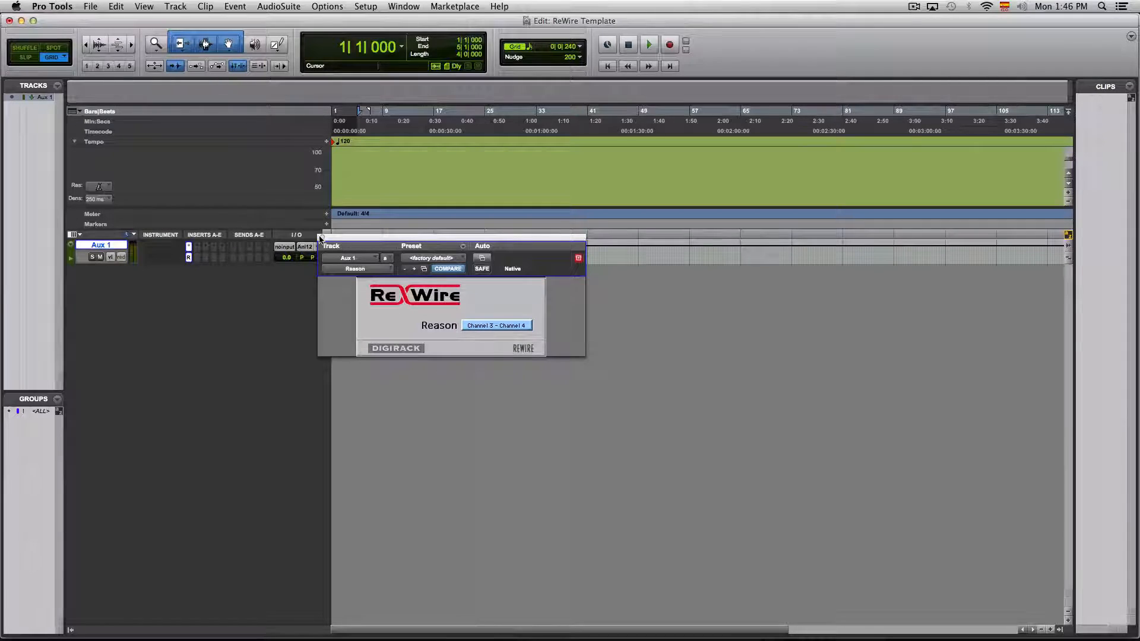